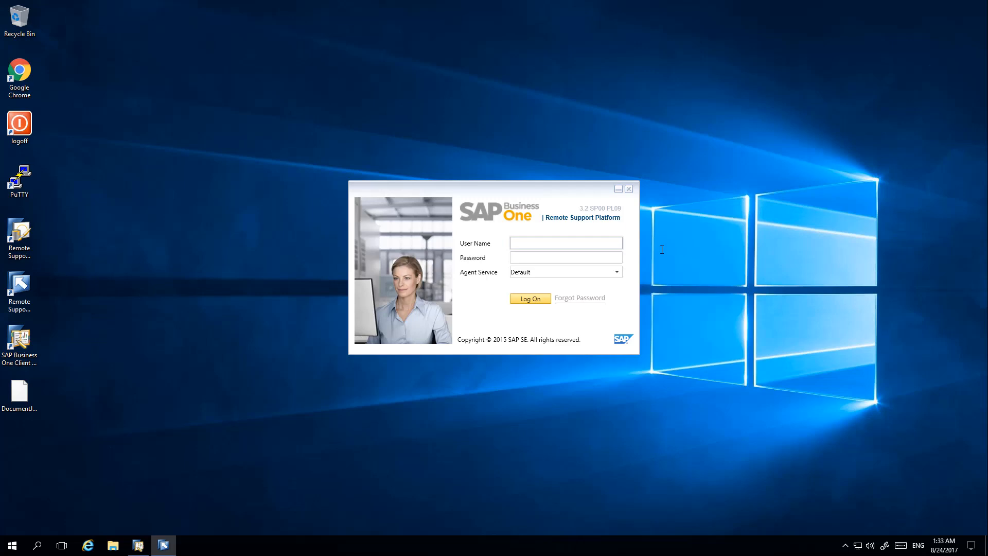
- Log on to the Remote Support Platform as user 'manager'
{"action": "left_click", "coordinate": [566, 243]}
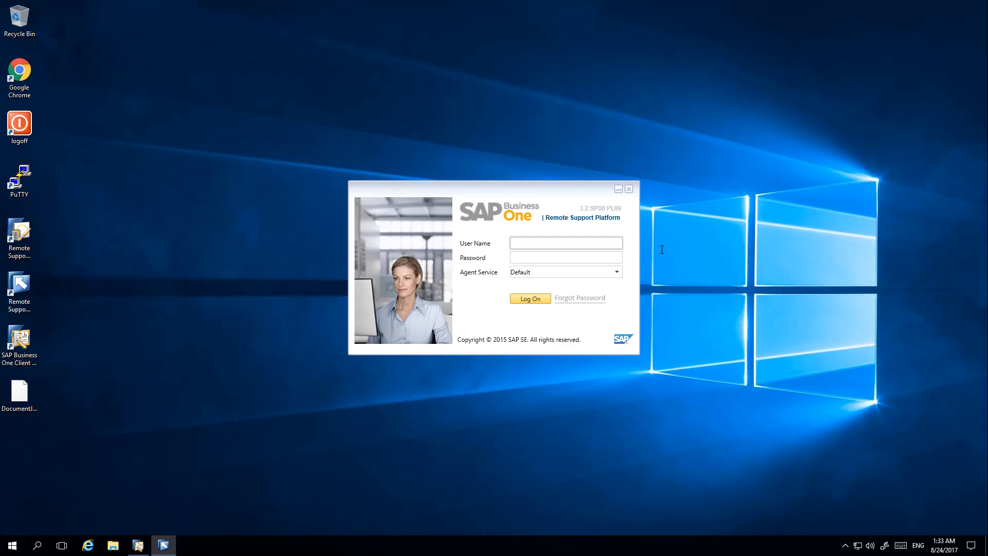
{"action": "left_click", "coordinate": [564, 243]}
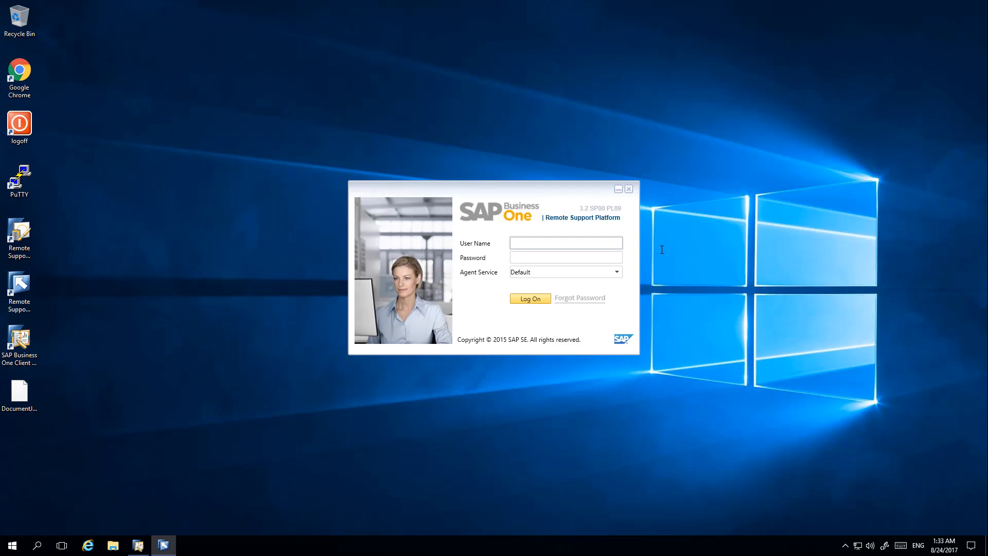
{"action": "left_click", "coordinate": [565, 243]}
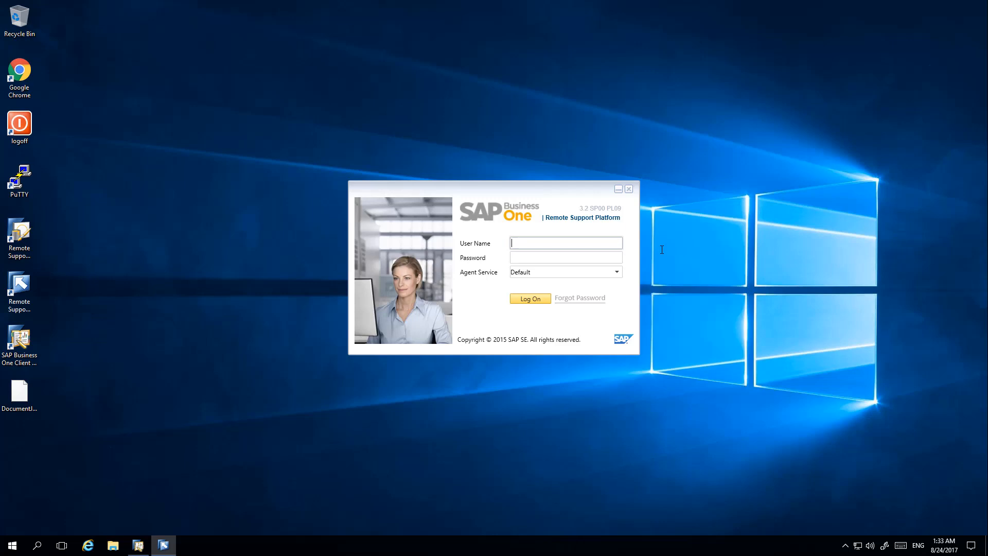
{"action": "type", "text": "manager"}
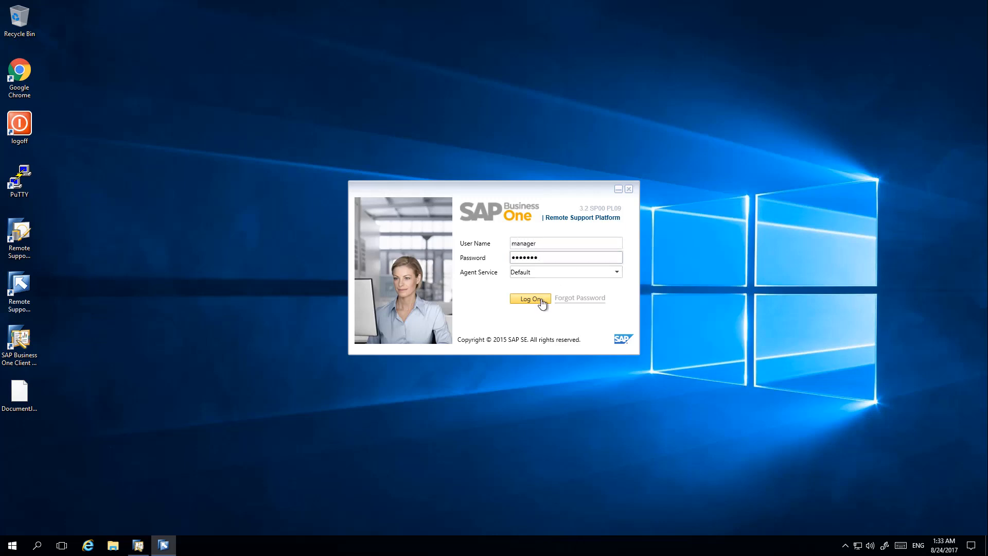
{"action": "left_click", "coordinate": [530, 299]}
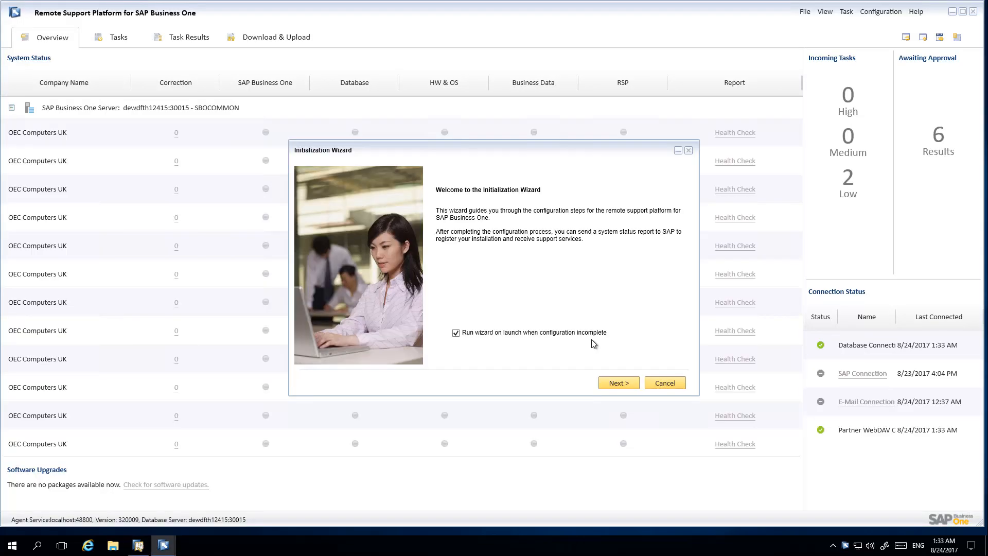
- Cancel the Initialization Wizard and confirm leaving it, returning to the system status overview
{"action": "left_click", "coordinate": [664, 383]}
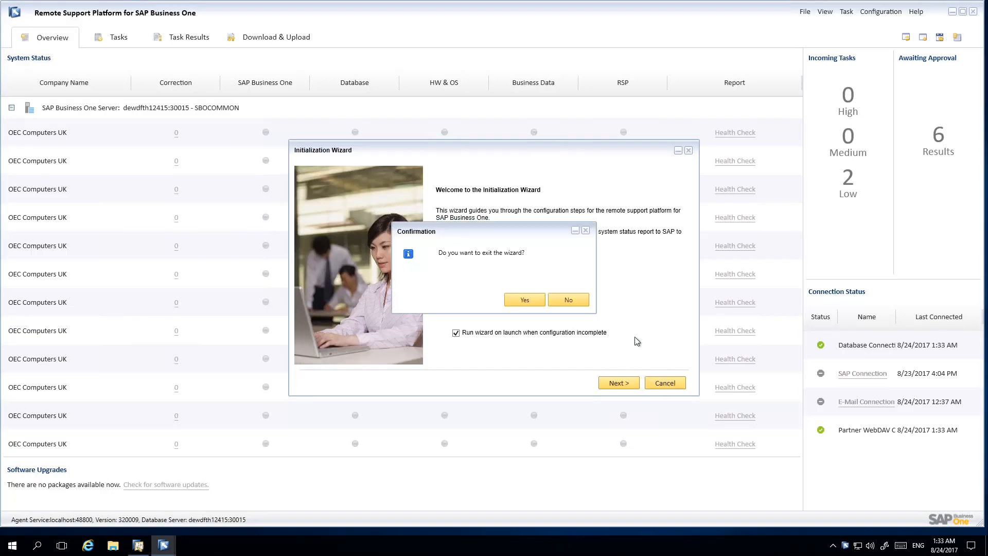
{"action": "left_click", "coordinate": [524, 299]}
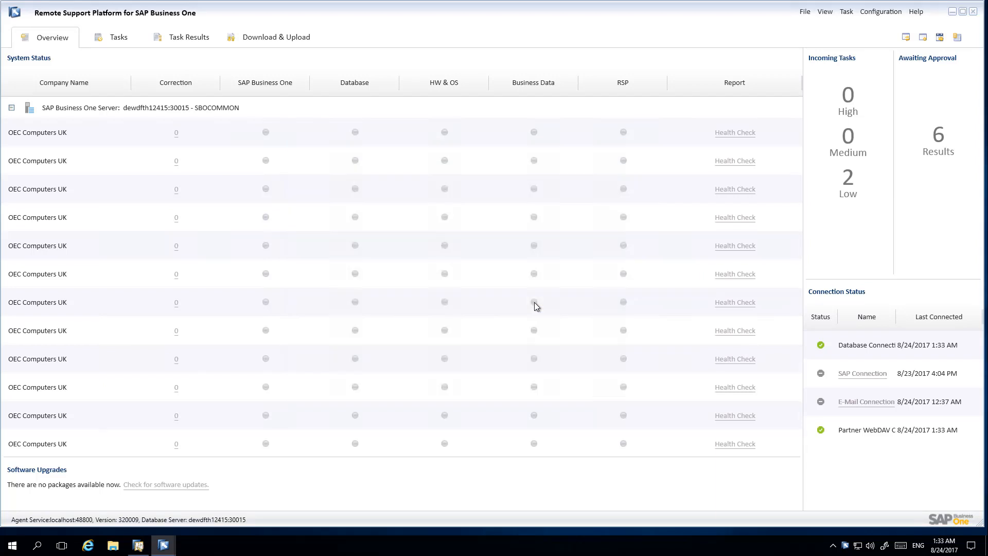
{"action": "left_click", "coordinate": [535, 302]}
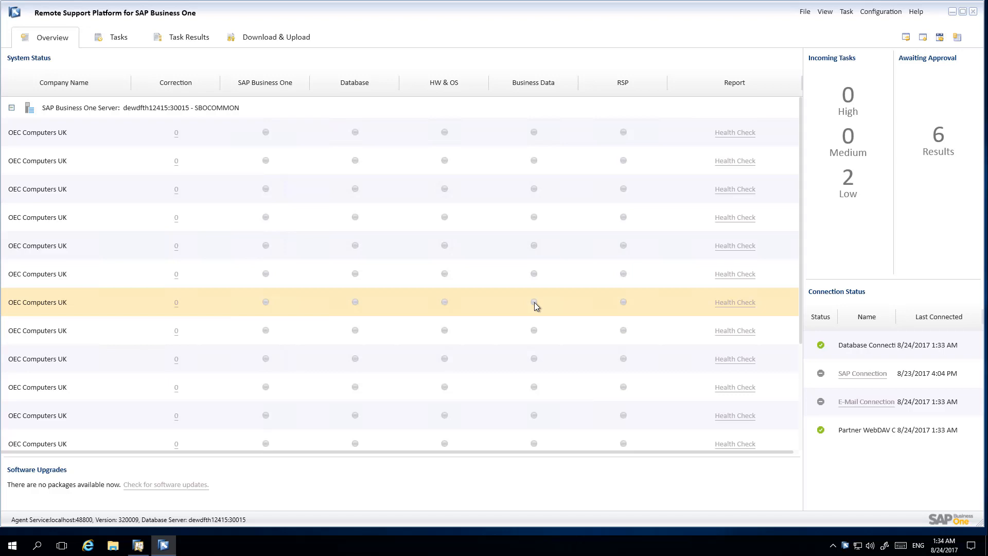
{"action": "mouse_move", "coordinate": [805, 13]}
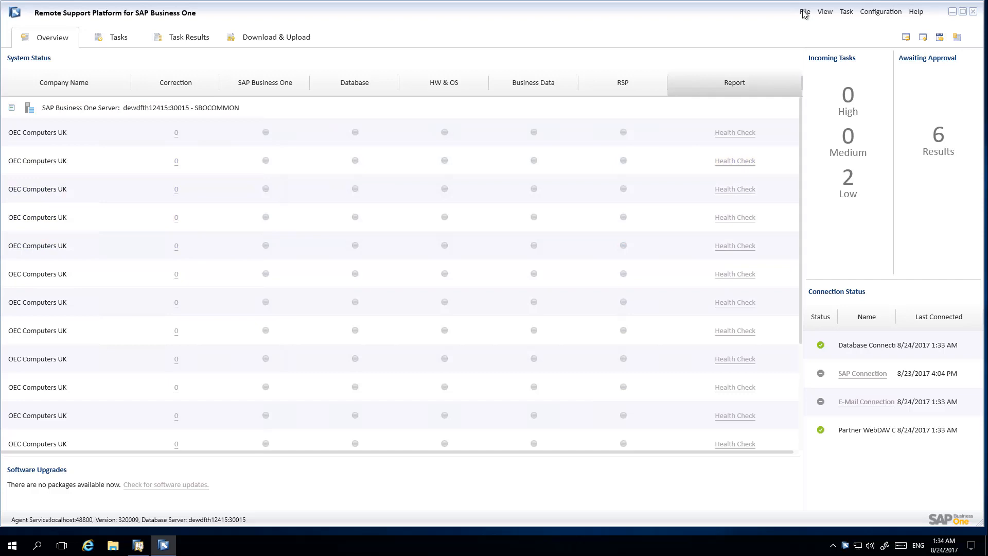
- Launch the Remote Connection Configuration Wizard from Manage SAP Remote Connection
{"action": "left_click", "coordinate": [805, 12]}
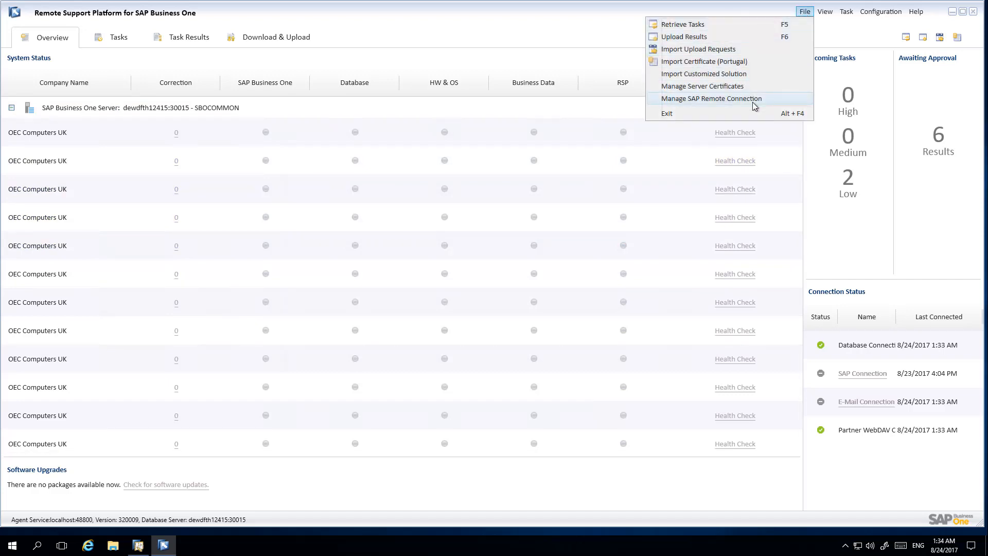
{"action": "left_click", "coordinate": [711, 98]}
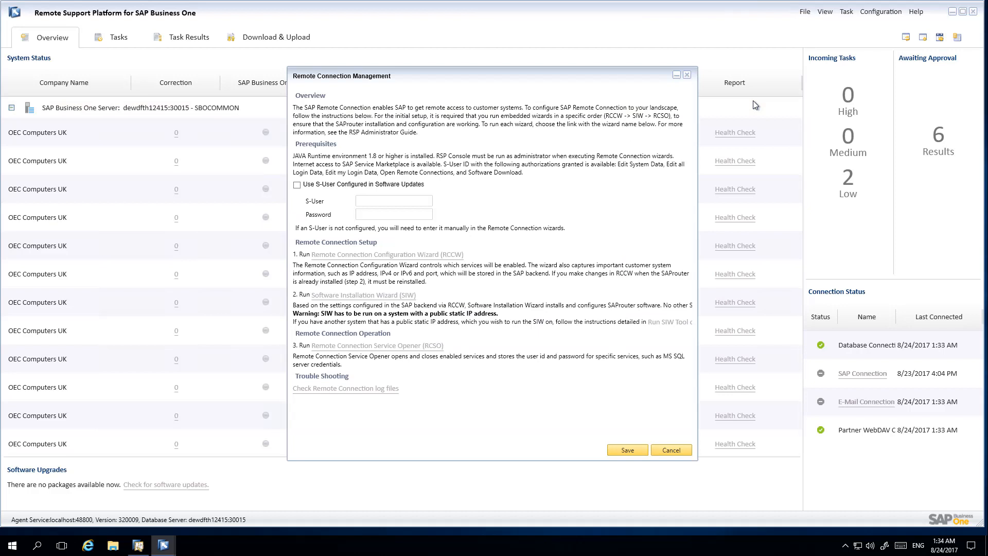
{"action": "mouse_move", "coordinate": [438, 254]}
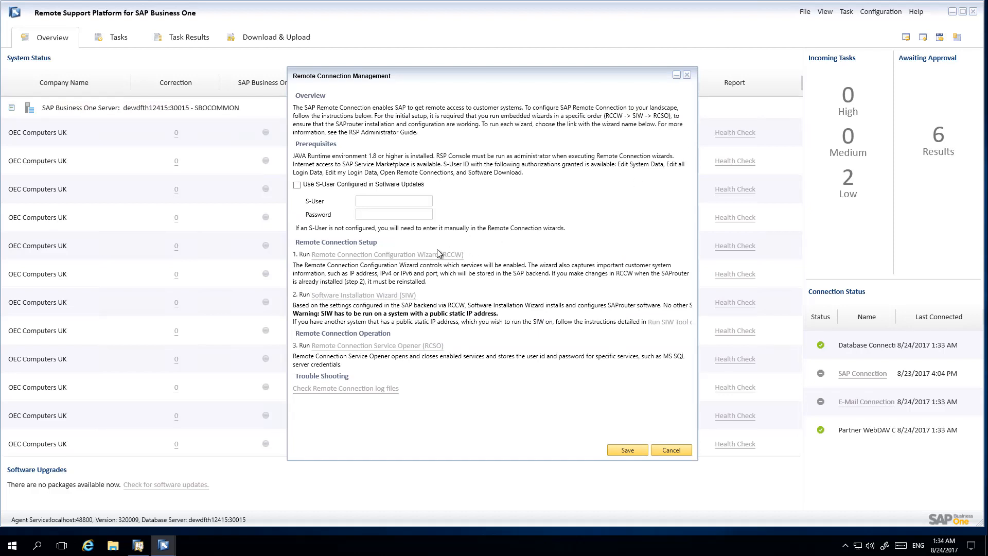
{"action": "mouse_move", "coordinate": [368, 259]}
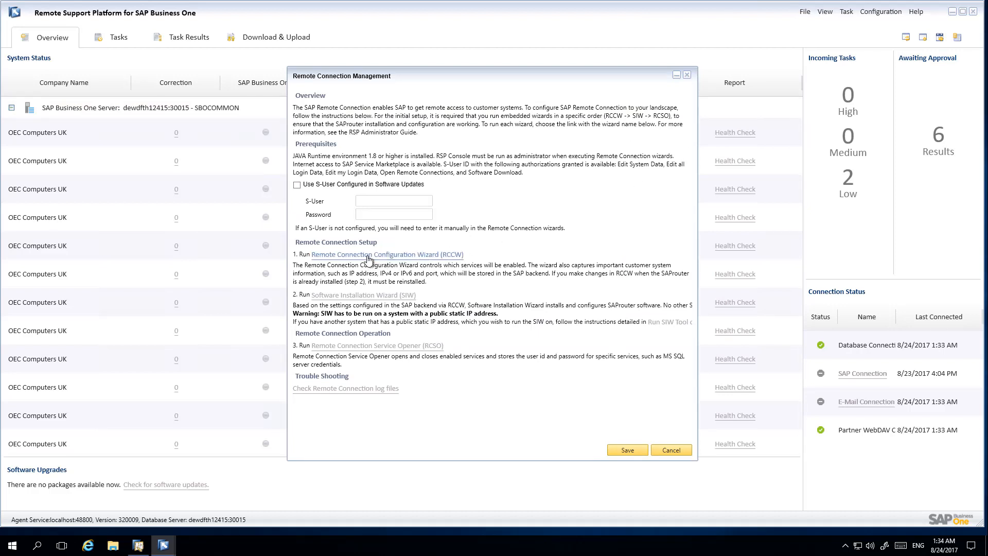
{"action": "left_click", "coordinate": [383, 254]}
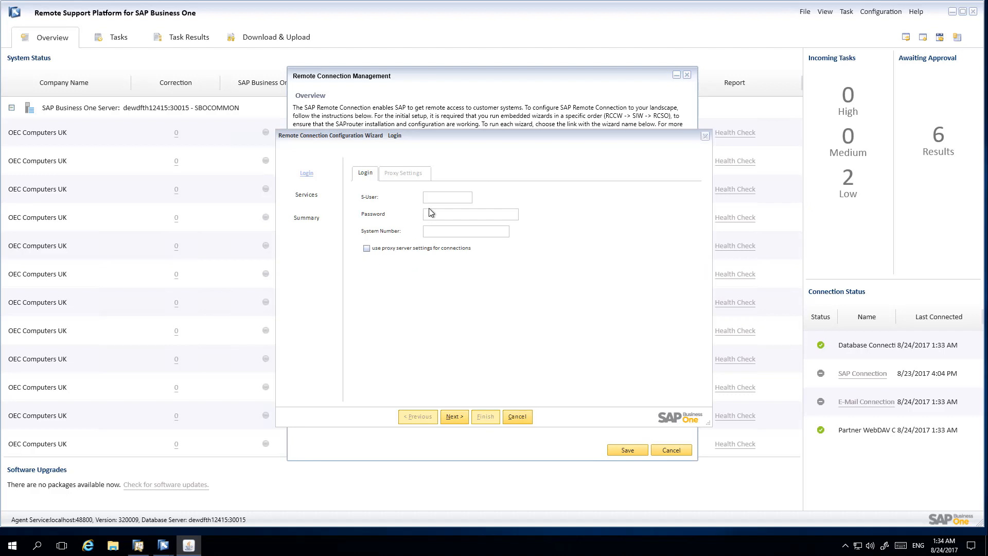
- Enter S-User ID 'S00' and the system number in the wizard's login step
{"action": "left_click", "coordinate": [447, 197]}
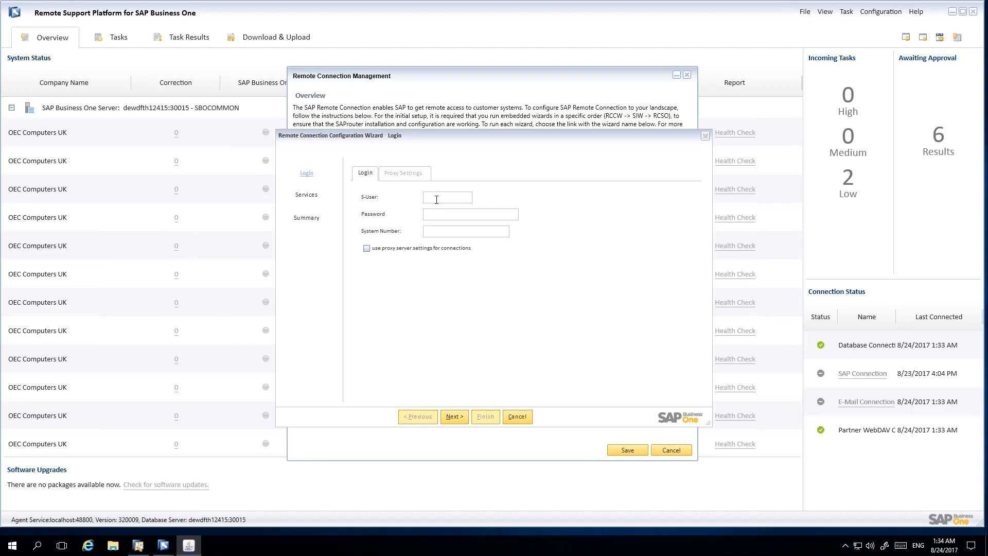
{"action": "type", "text": "S00"}
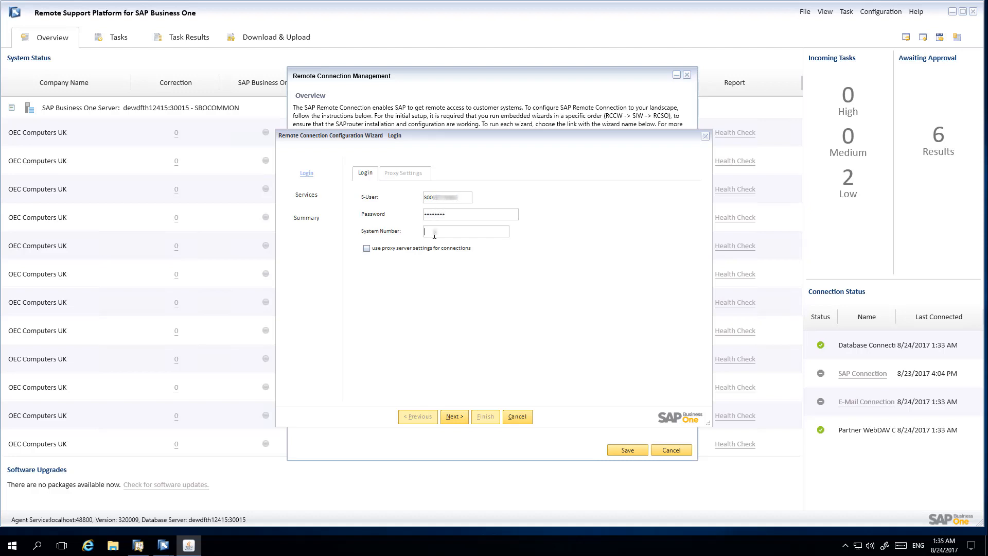
{"action": "left_click", "coordinate": [453, 416]}
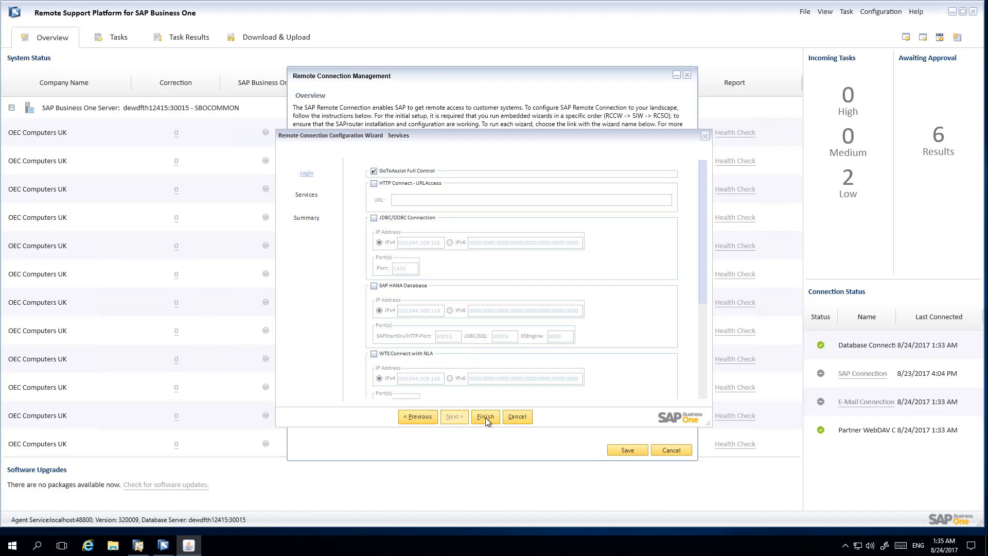
- Finish the wizard so the summary lists GoToAssist Full Control as BOOKED
{"action": "left_click", "coordinate": [485, 417]}
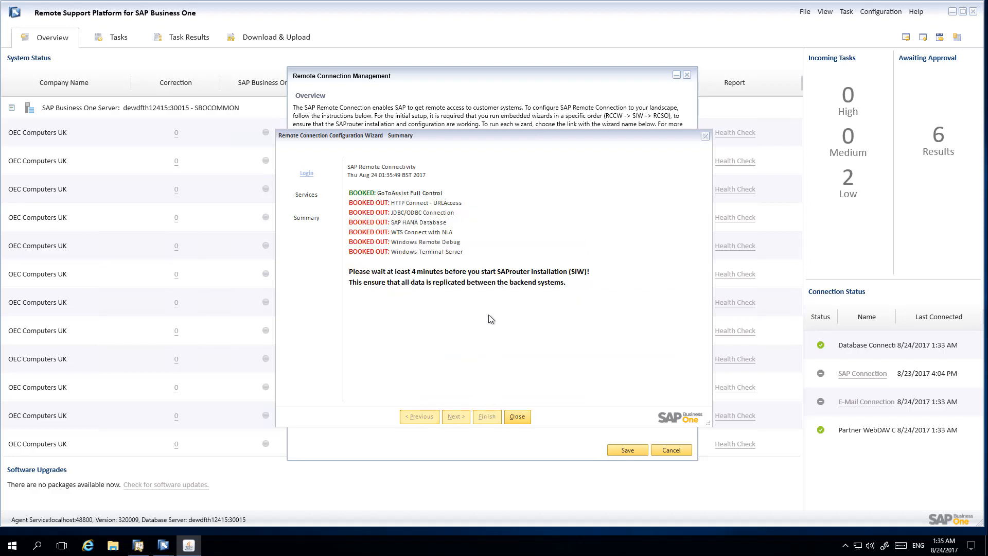
{"action": "mouse_move", "coordinate": [450, 199]}
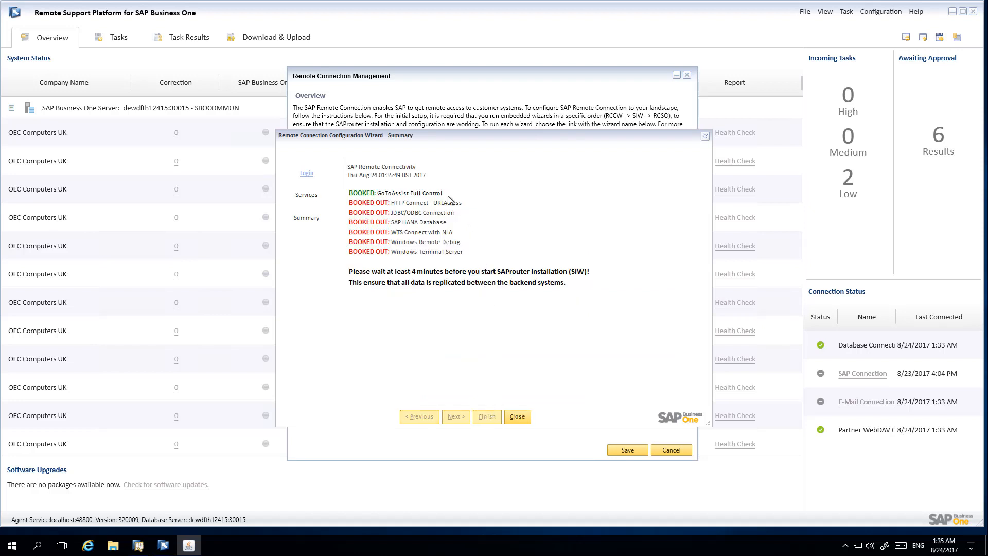